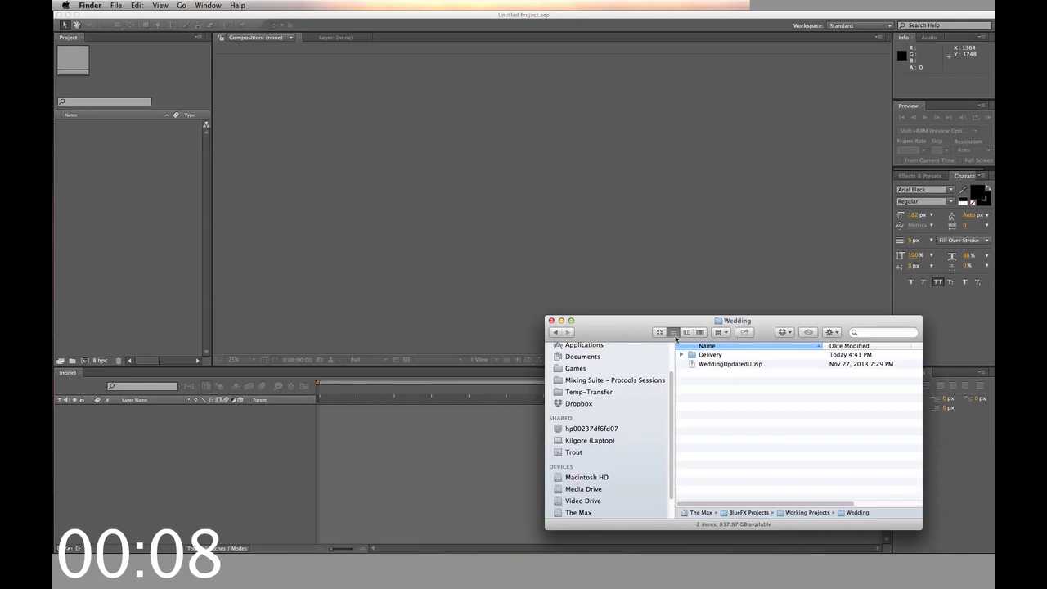
- Navigate Delivery > Wedding and open Wedding Demo.aep in After Effects
double_click(710, 353)
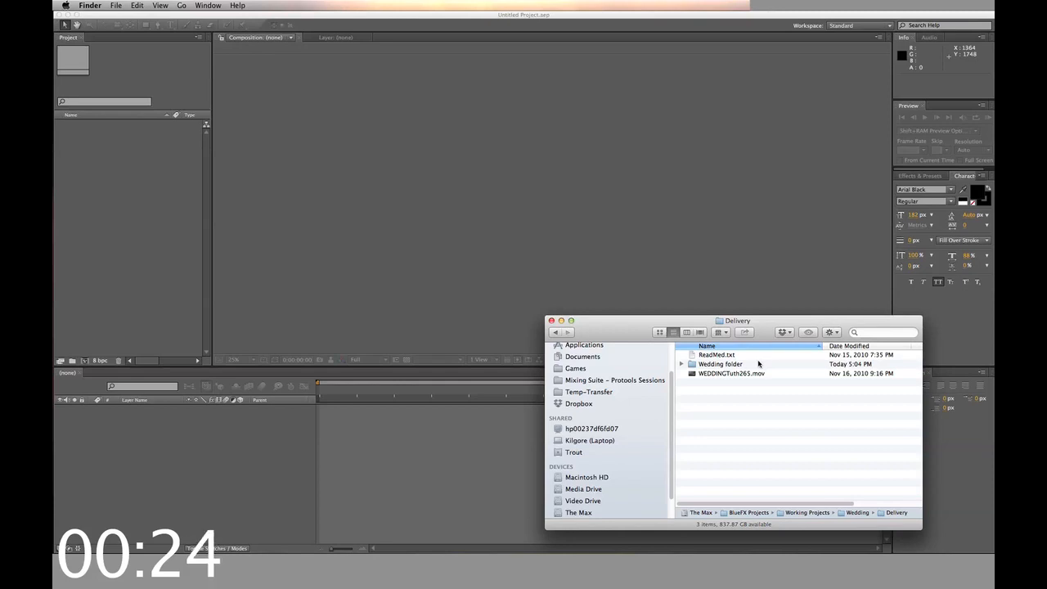
click(720, 363)
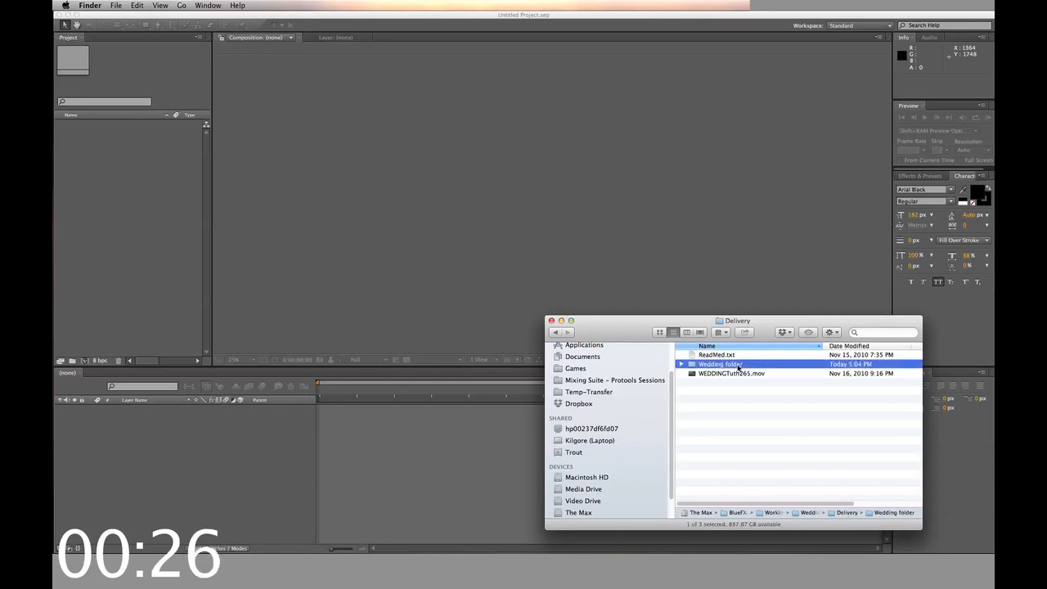
double_click(719, 364)
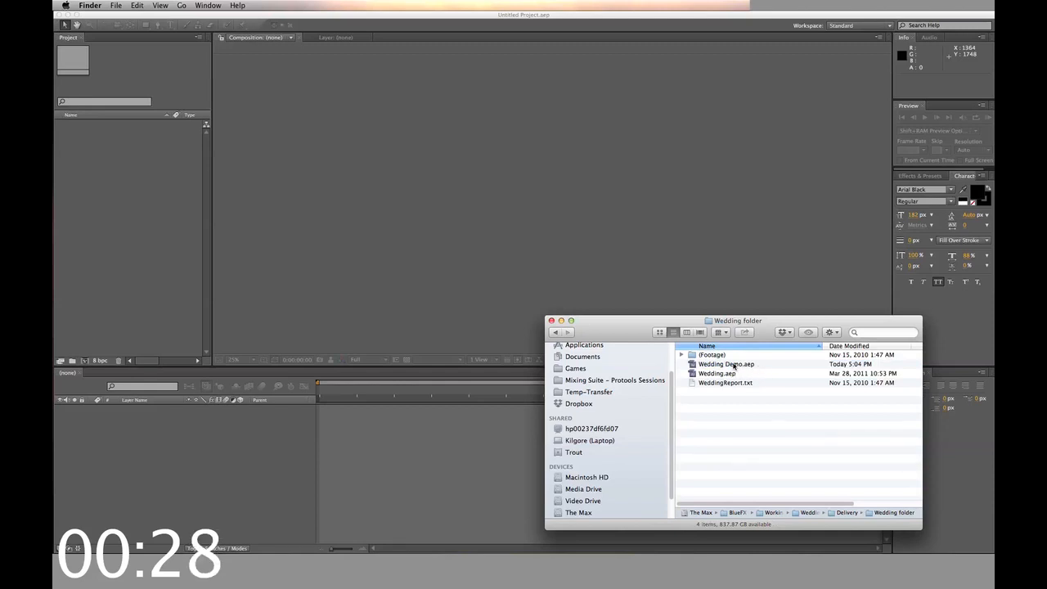
double_click(727, 363)
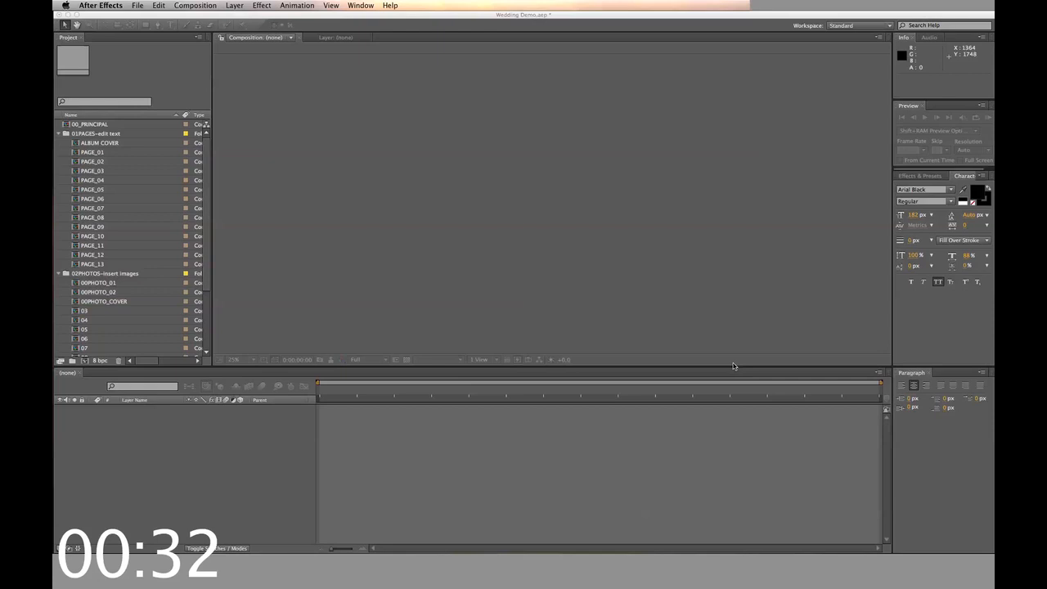
- Open 00_PRINCIPAL, then the ALBUM COVER composition from the Project panel
double_click(88, 124)
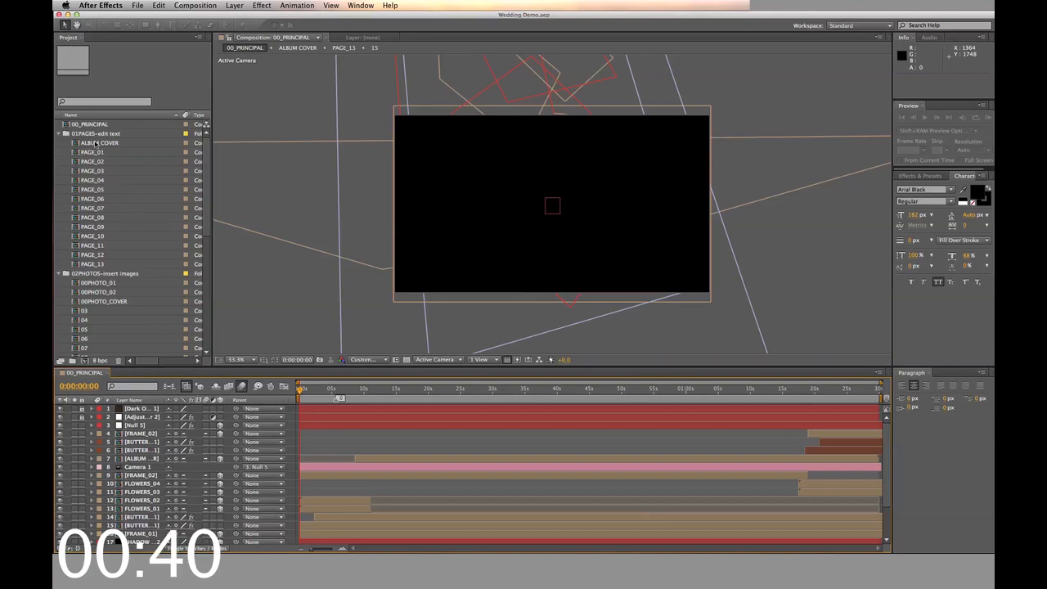
double_click(99, 142)
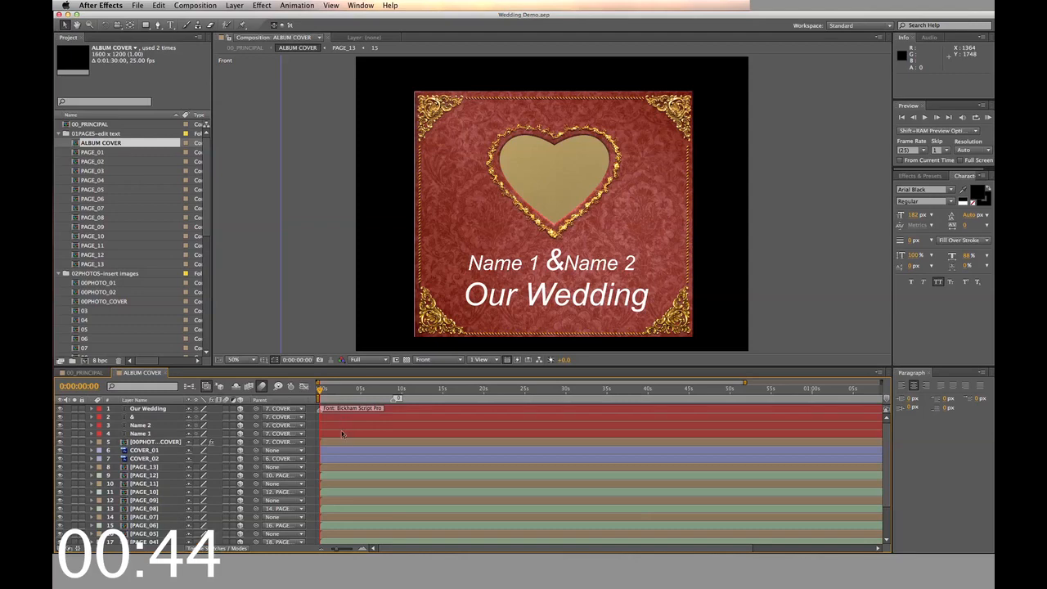
- Change the first couple name on the cover to 'James', then move to the first photo composition
click(144, 432)
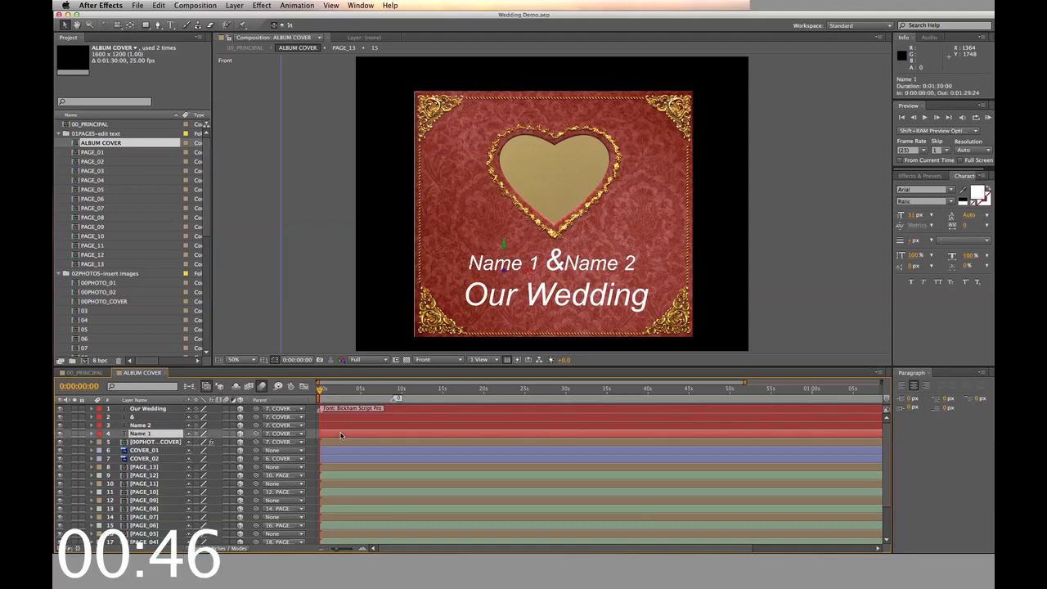
text(James)
click(600, 261)
text(Mary)
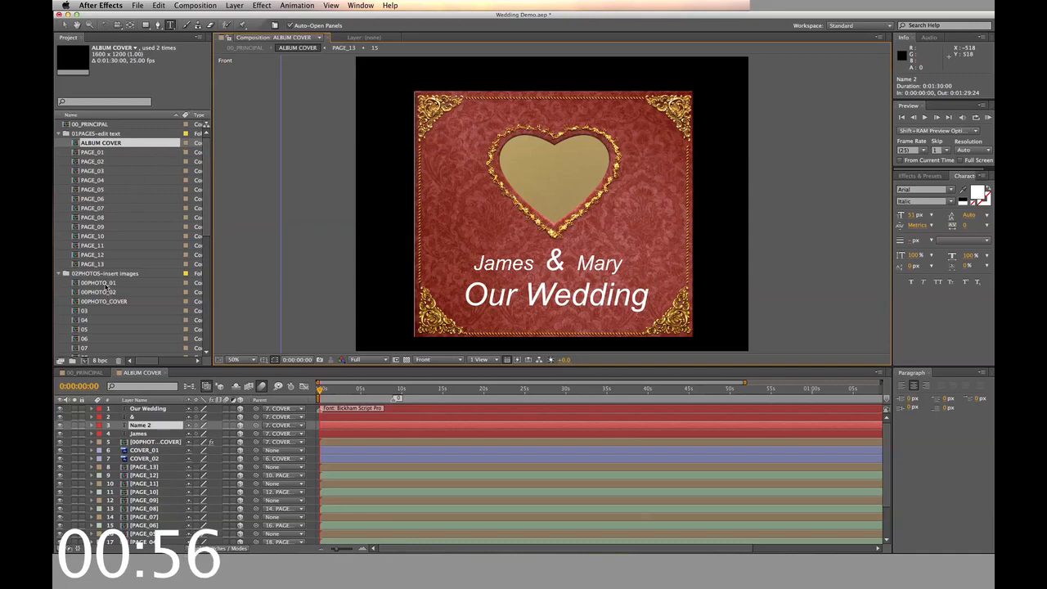
double_click(98, 281)
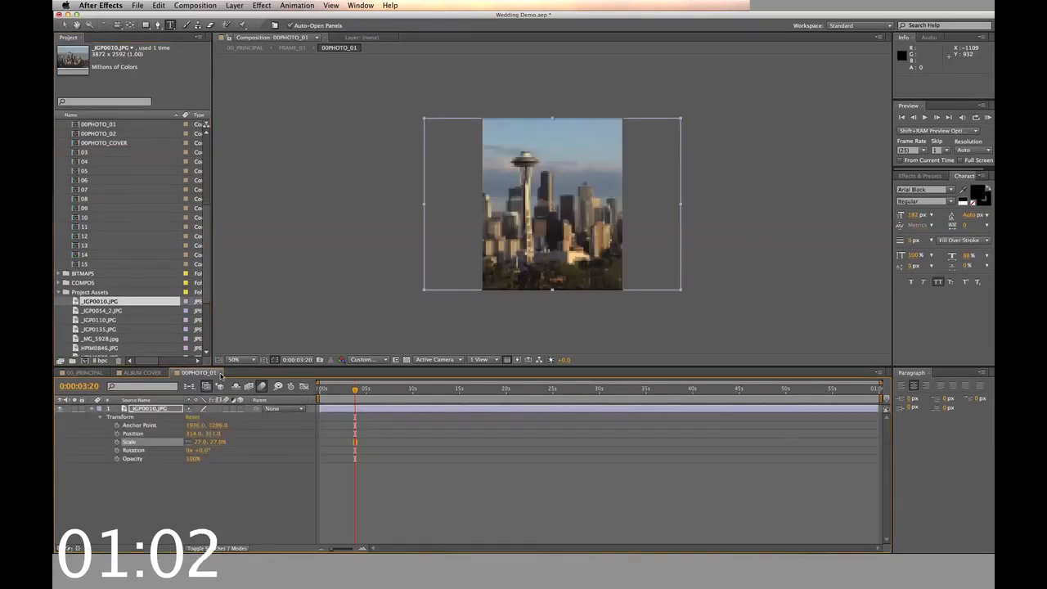
- Browse the photo cover and placeholder compositions, then return to 00_PRINCIPAL
click(139, 372)
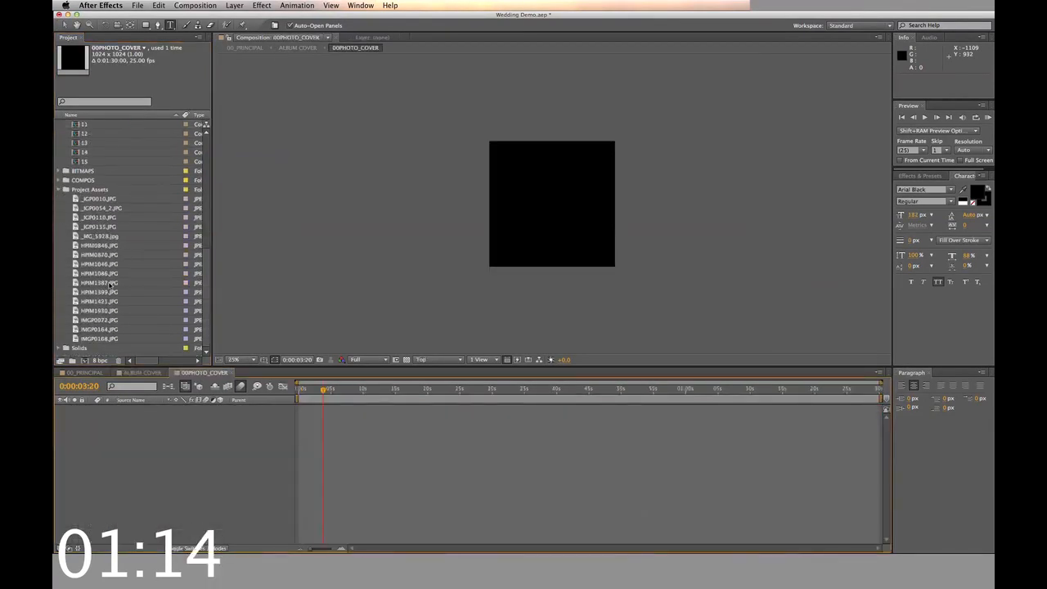
click(98, 338)
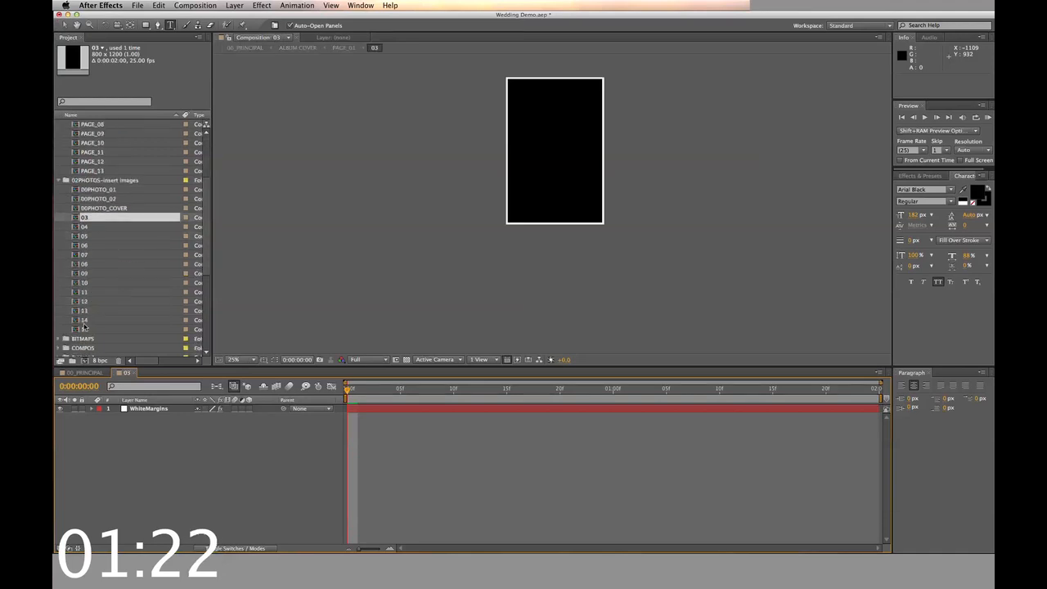
scroll(down, 3)
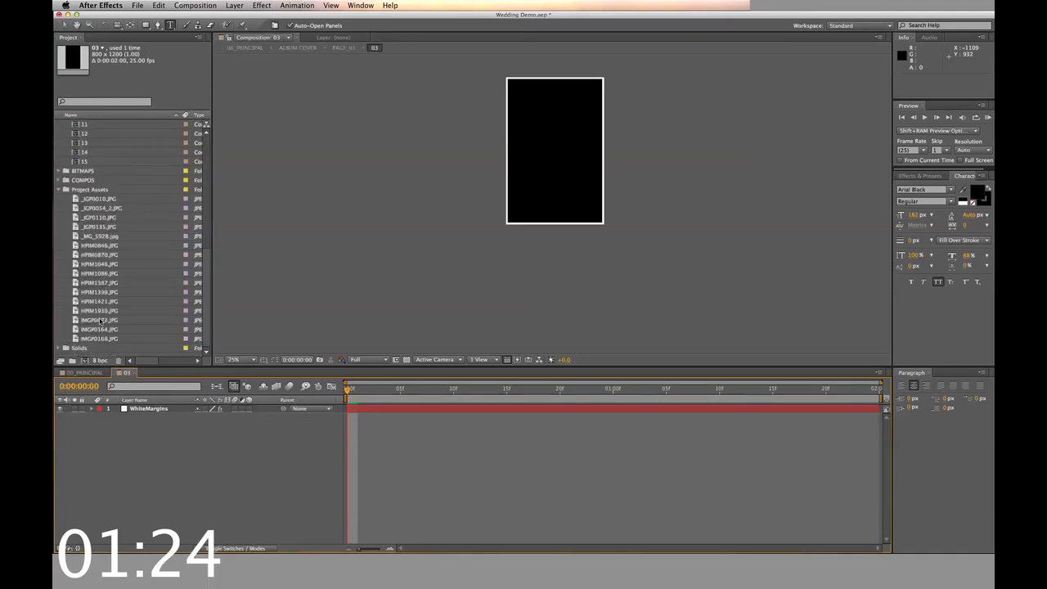
click(98, 329)
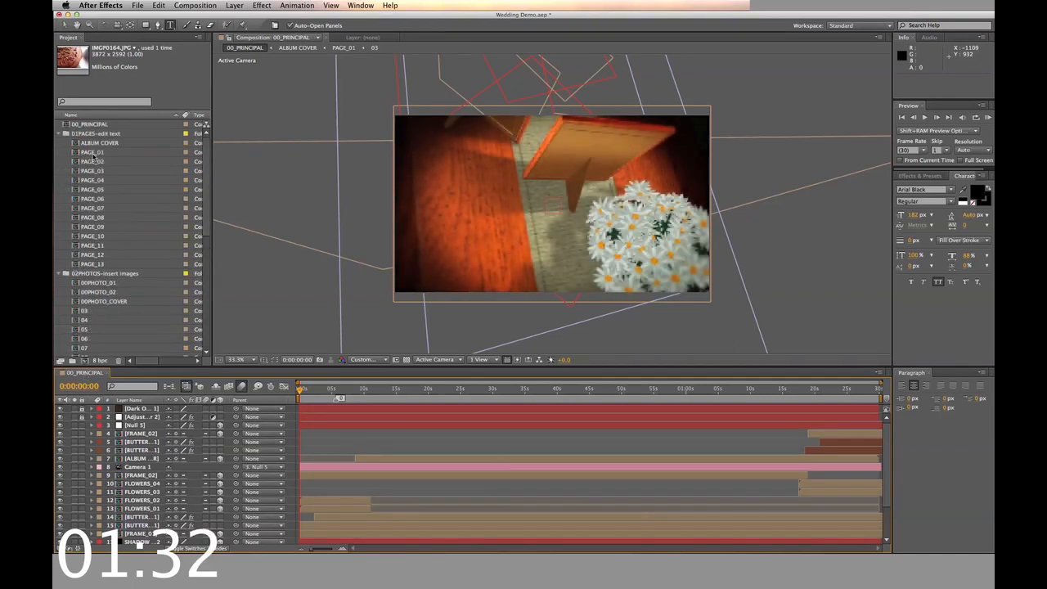
double_click(92, 152)
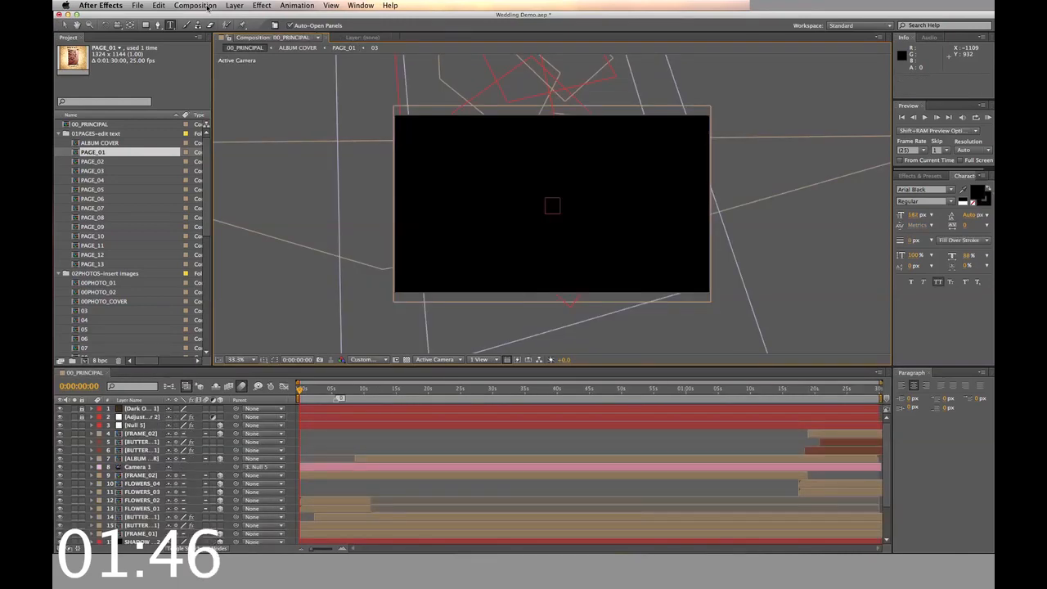
- Add 00_PRINCIPAL to the Render Queue, output to 'Wedding - Demo' in H.264, and start rendering
click(209, 5)
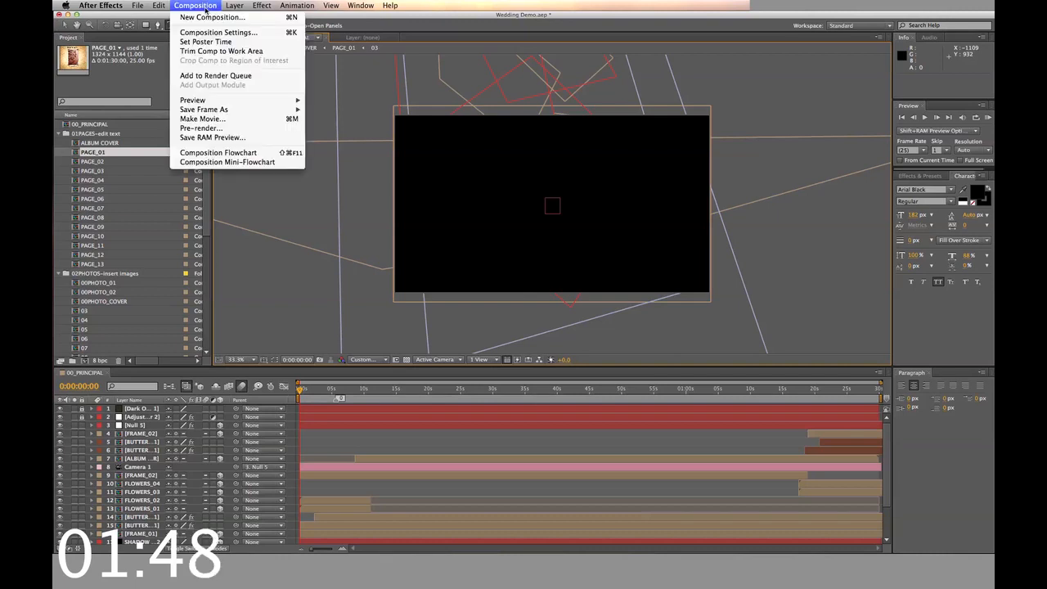
click(216, 75)
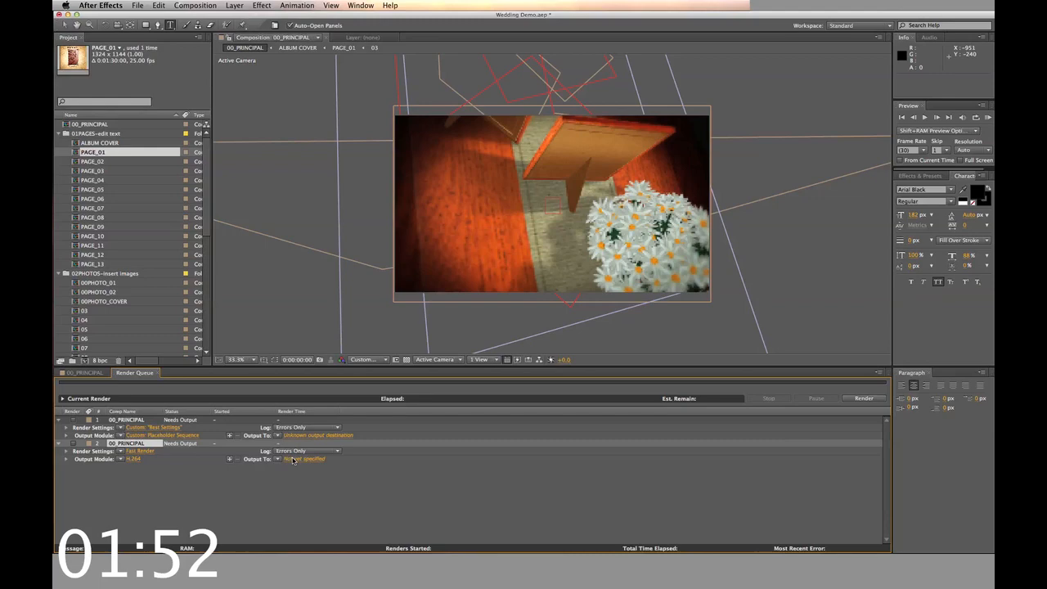
click(304, 458)
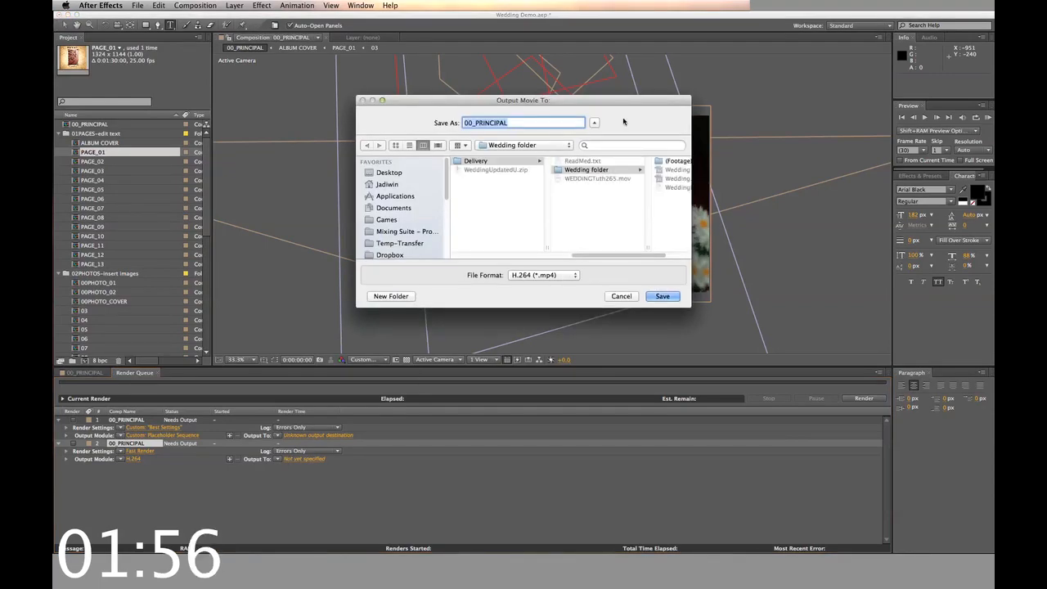
text(Wedding - Demo)
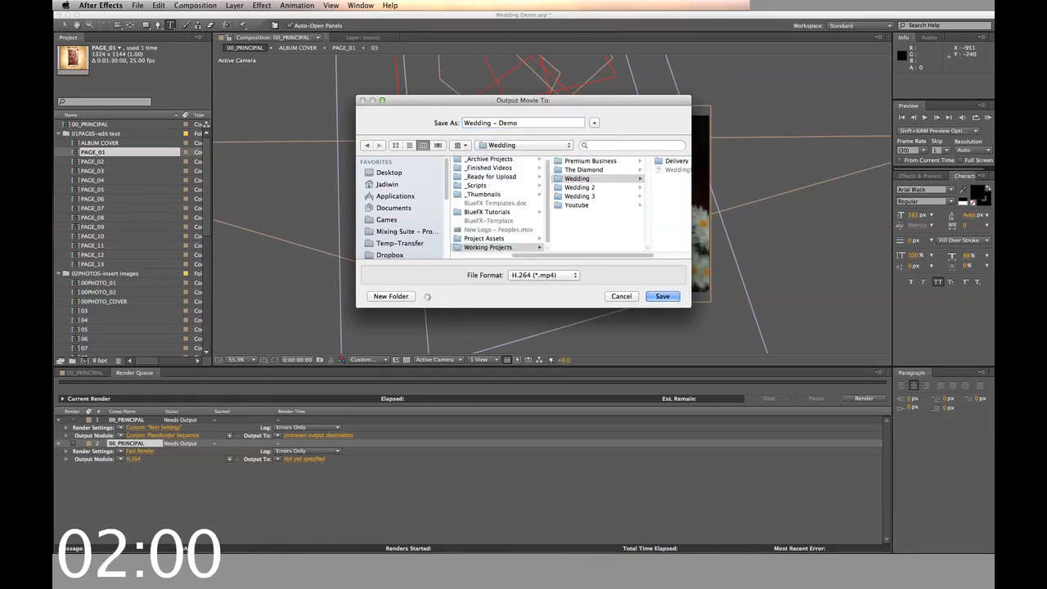
click(662, 296)
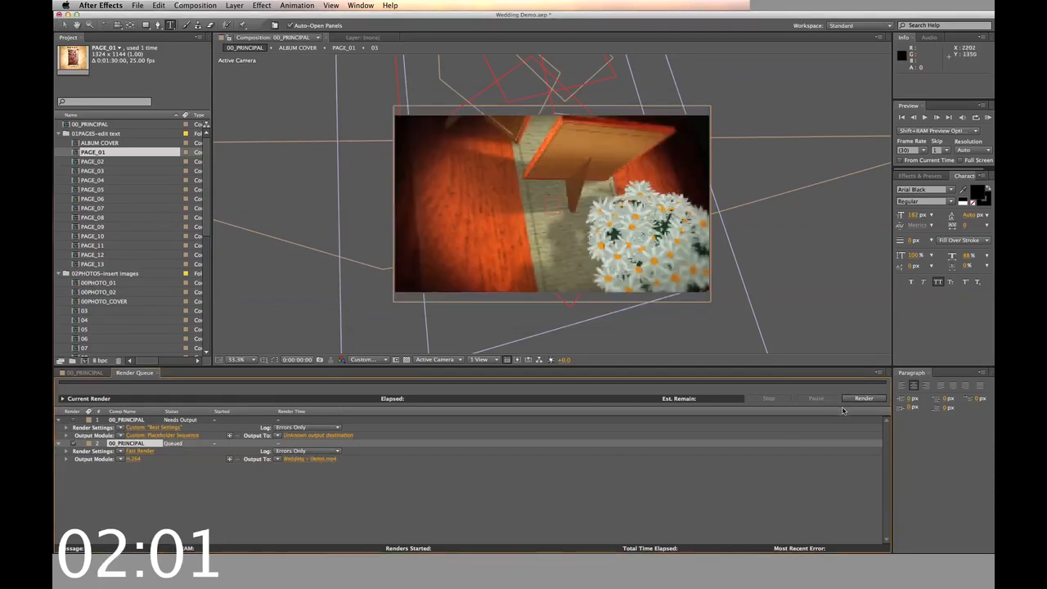
click(864, 399)
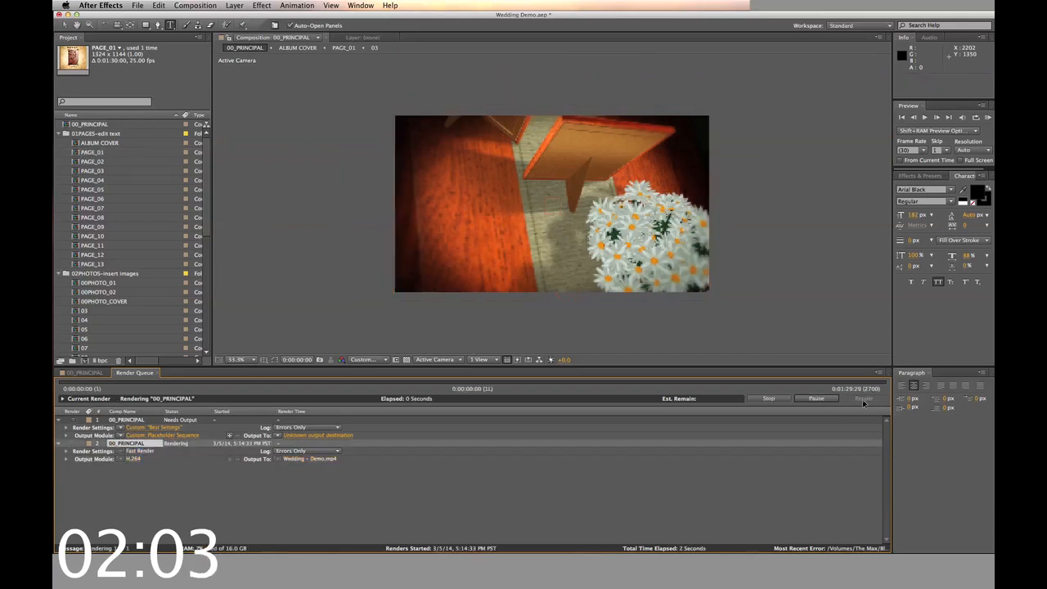